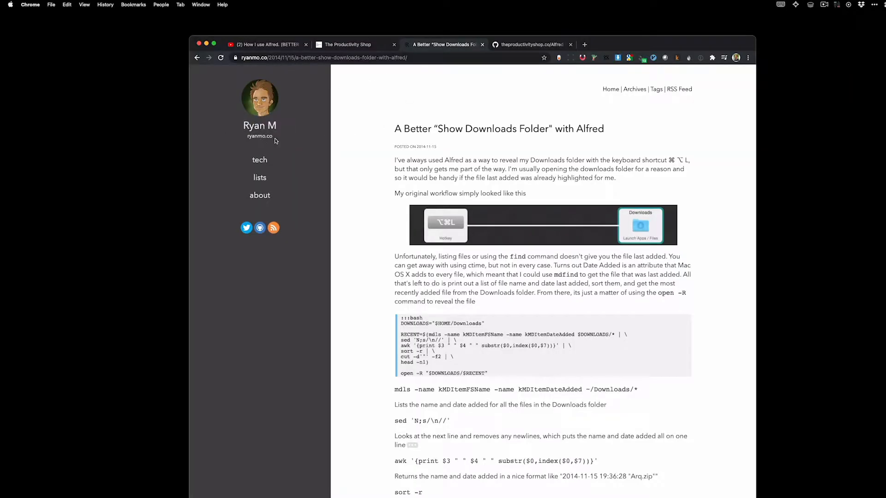
mouse_move(319, 220)
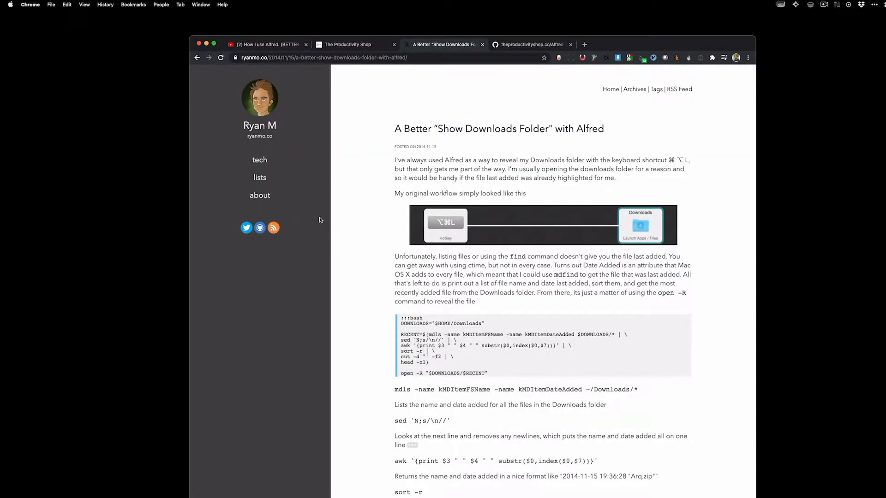
Highlight the bash script in the ryanmo.co article's code block
left_click_drag(400, 317, 487, 372)
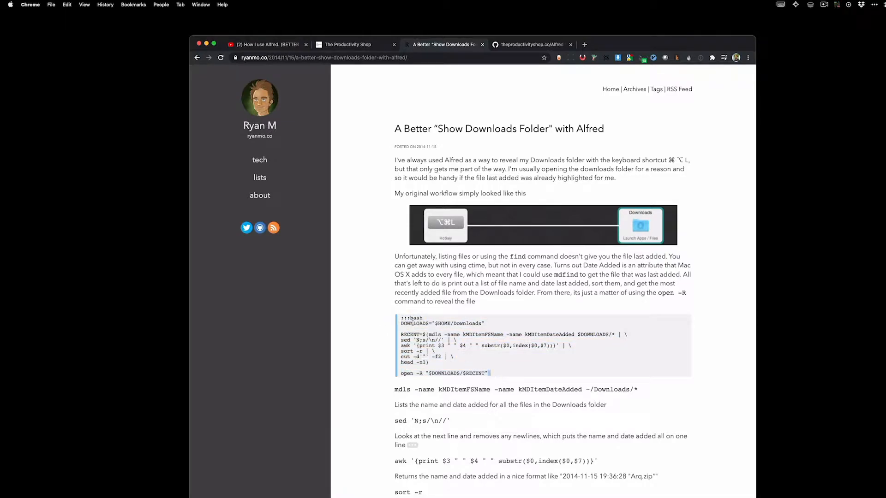
left_click_drag(401, 317, 489, 373)
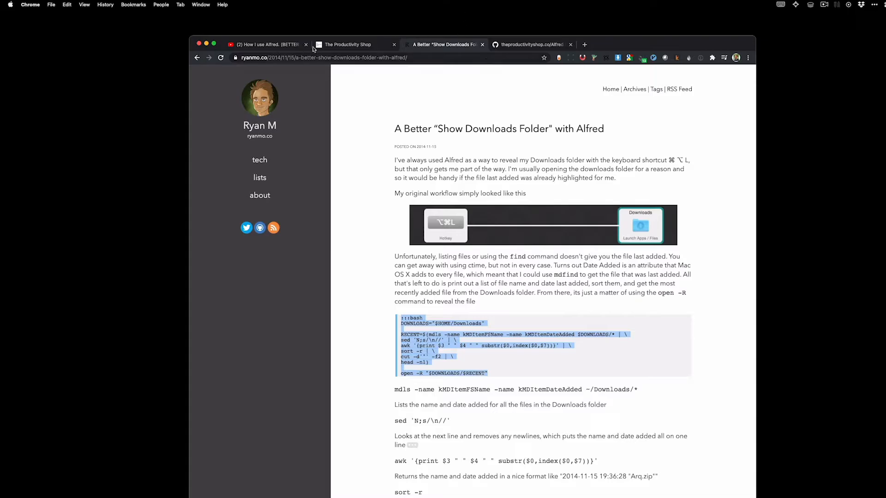
Download the customized workflow with Desktop shortcuts from The Productivity Shop links page
left_click(266, 45)
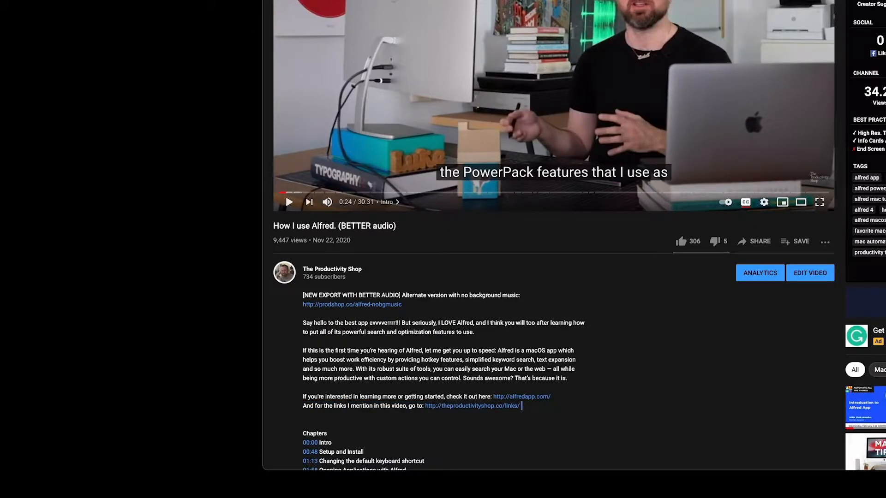
left_click(350, 45)
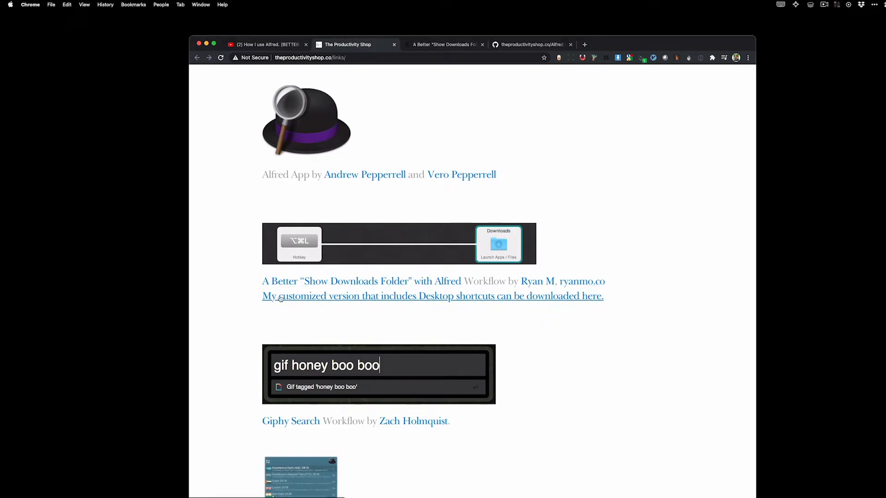
left_click(531, 44)
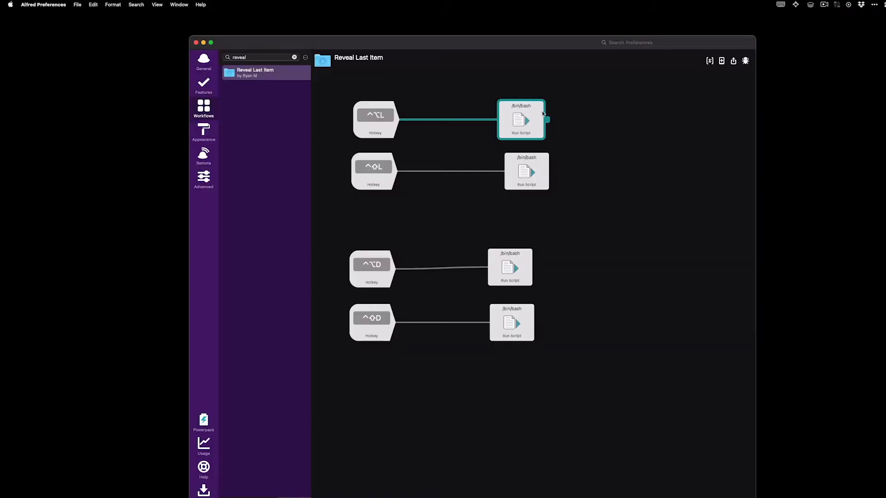
double_click(521, 119)
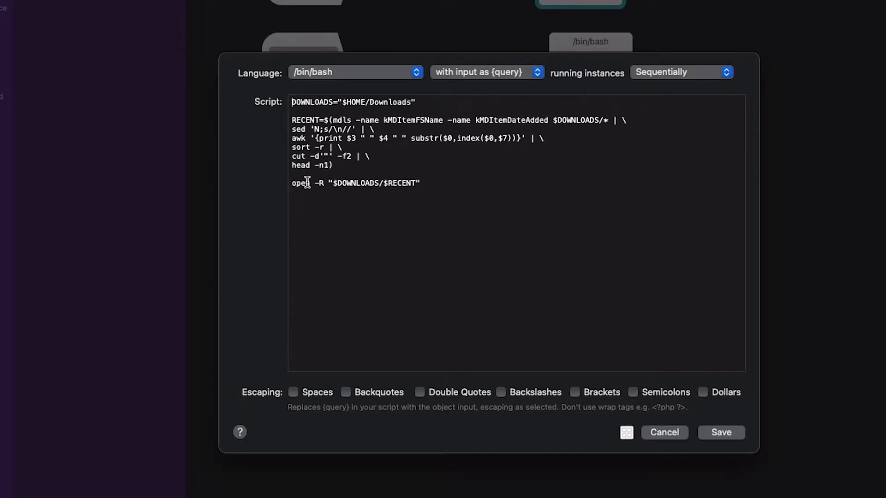
left_click_drag(292, 182, 420, 182)
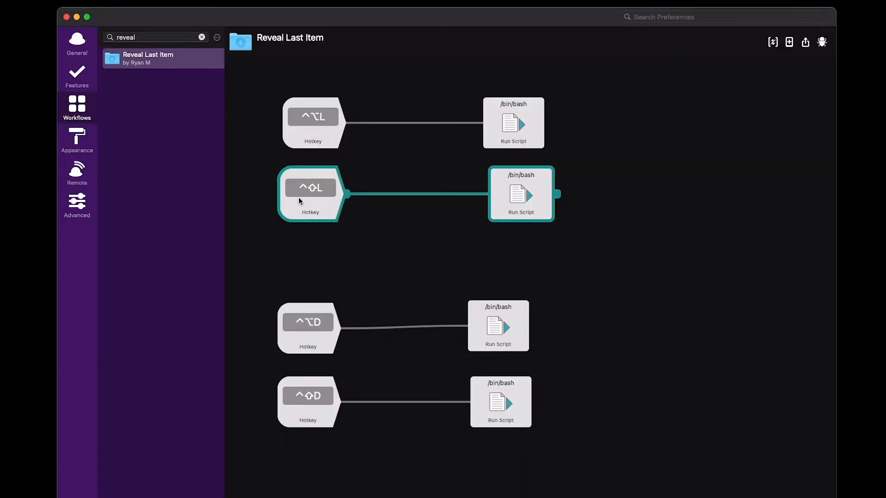
double_click(520, 194)
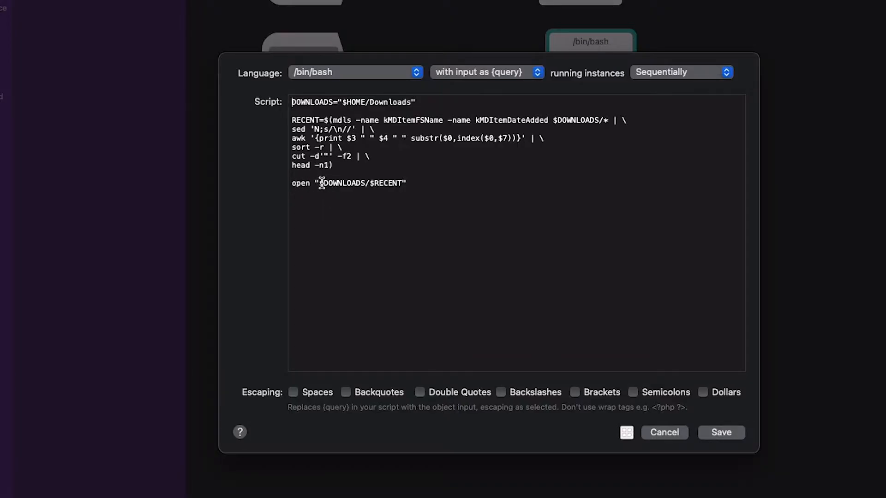
left_click(664, 433)
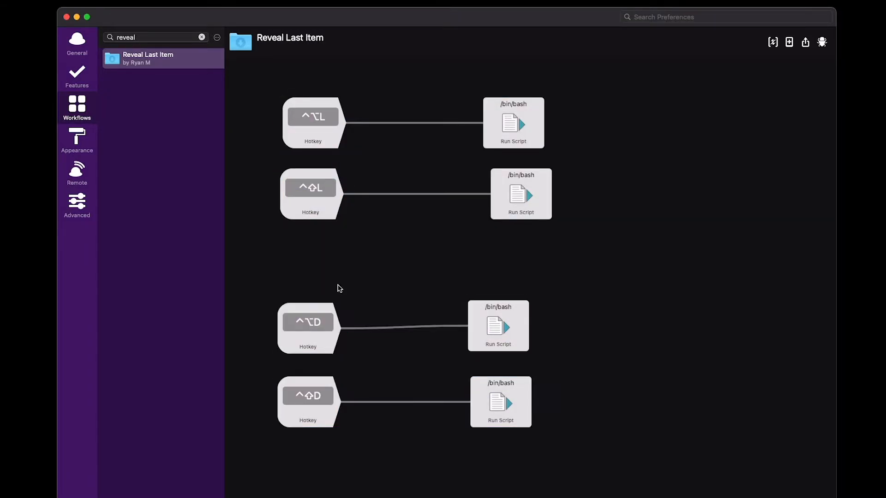
View the Desktop hotkey's Run Script and select 'Desktop' in its folder path
left_click(307, 328)
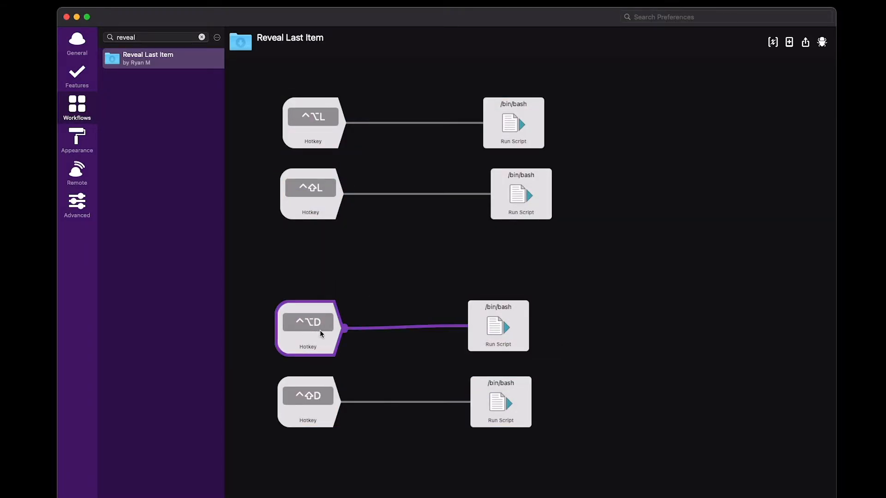
double_click(498, 325)
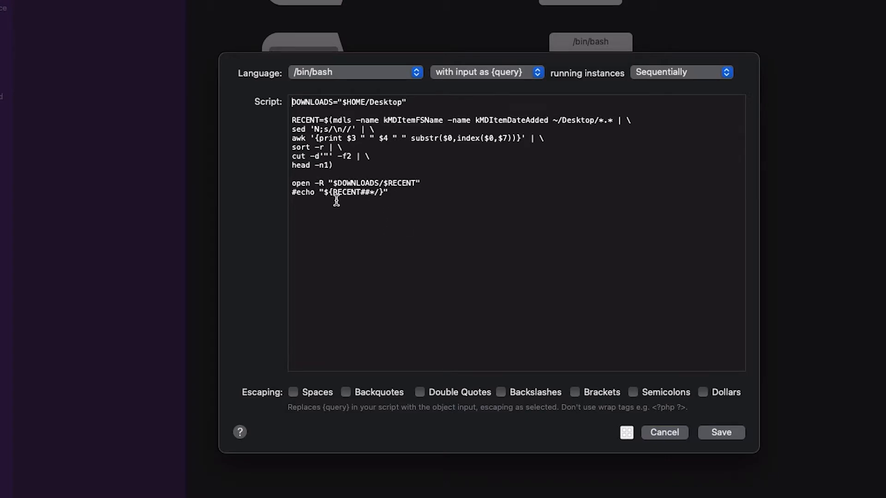
mouse_move(412, 184)
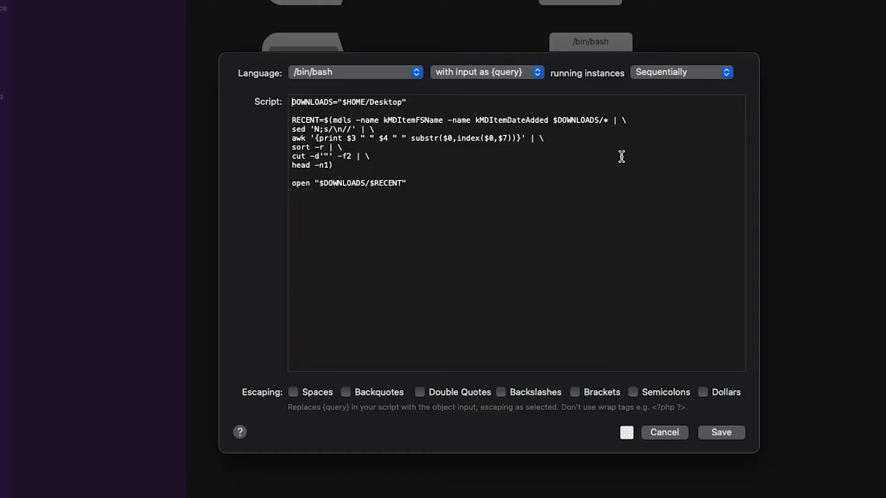
double_click(385, 102)
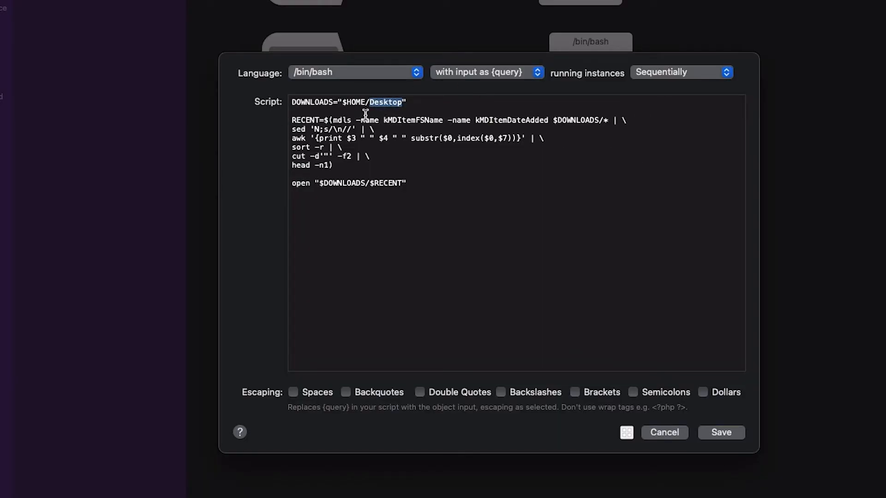